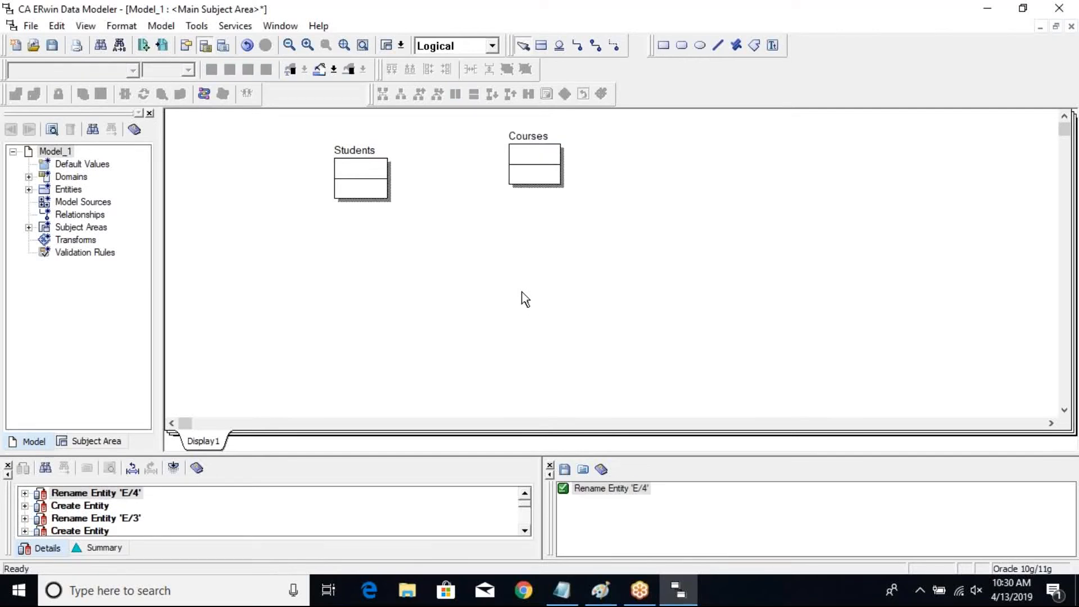
mouse_move(6, 224)
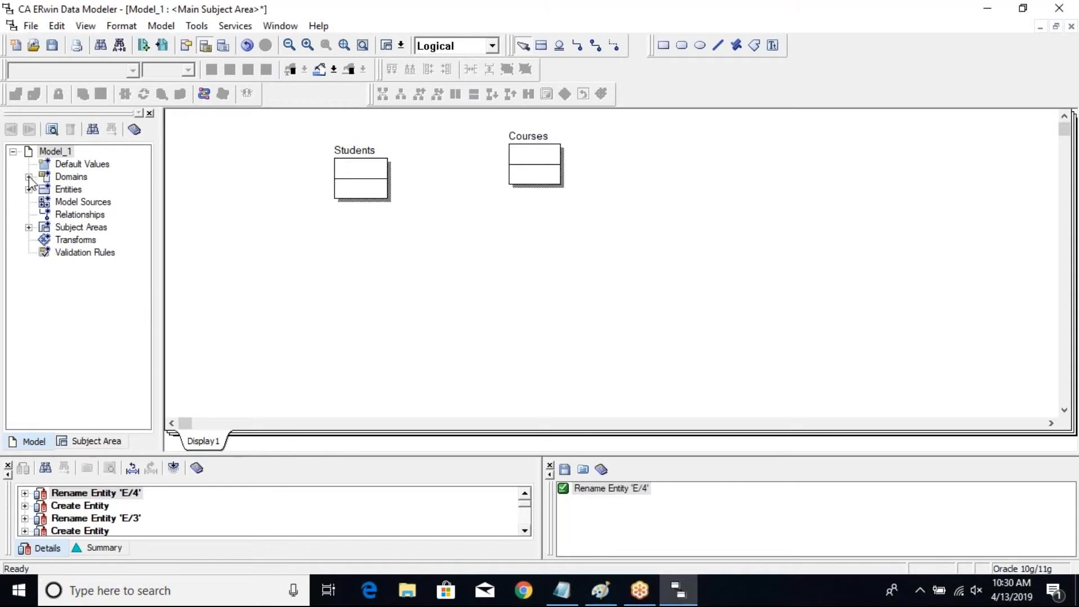
Add a new domain named ID under Domains in the Model Explorer.
left_click(30, 177)
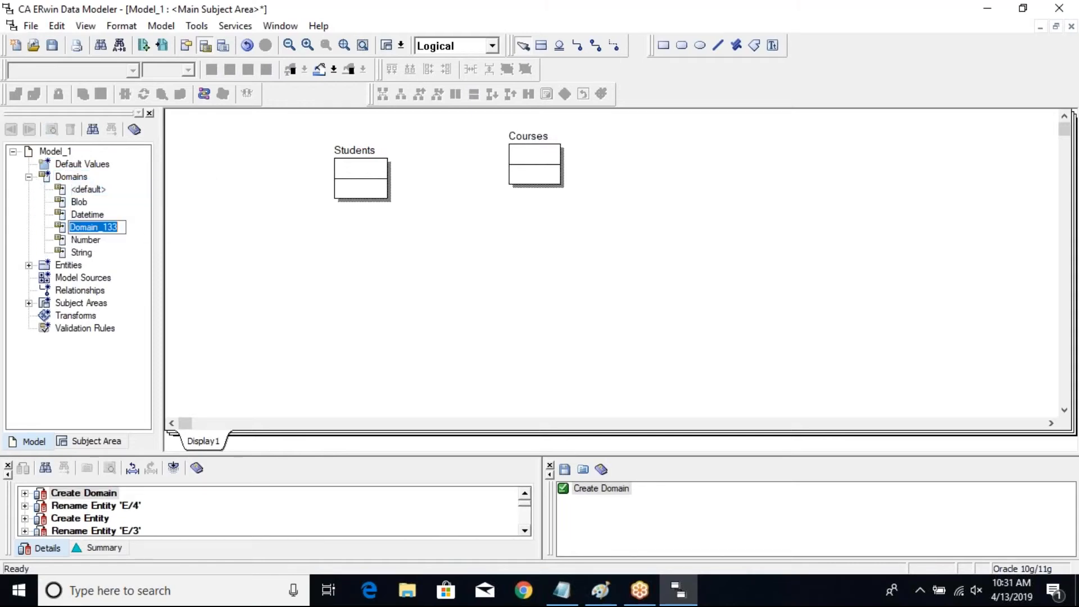
type("ID")
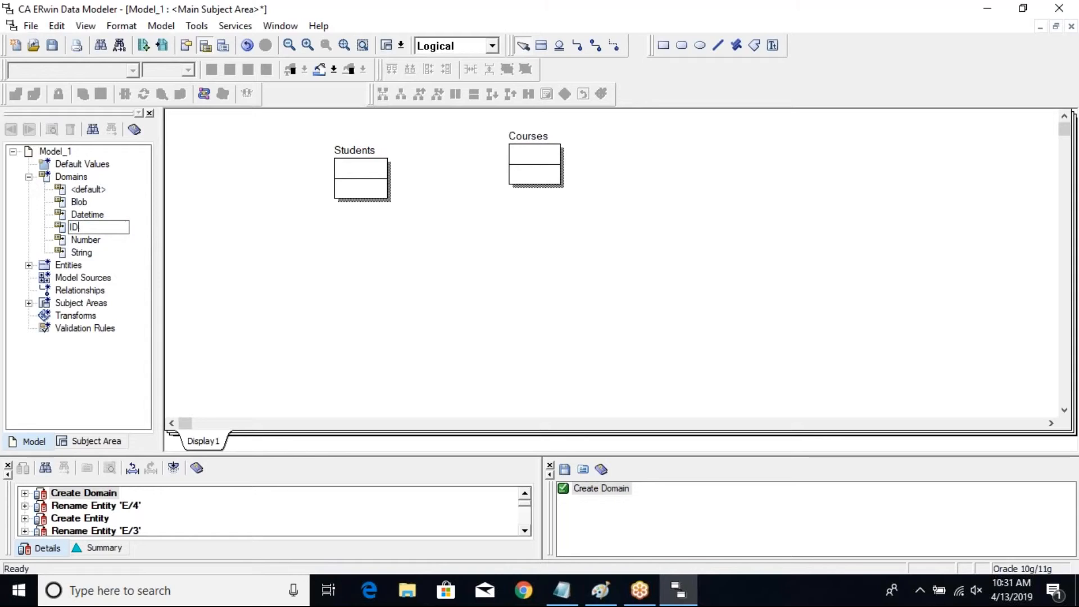
key("Return")
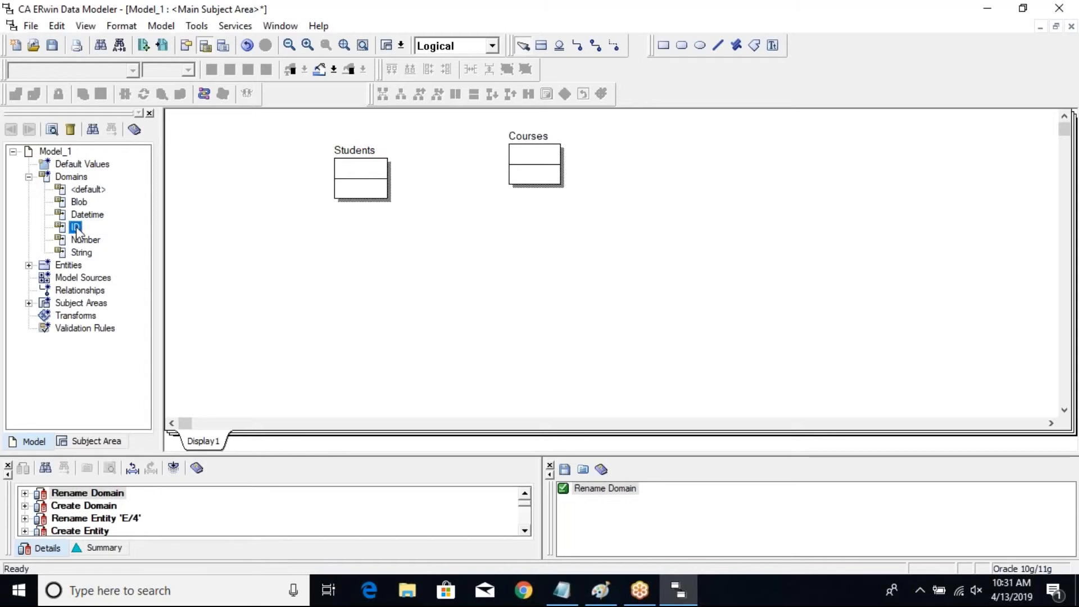
Make the ID domain inherit from Number, name %OwnerEntity %AttDomain, with INTEGER datatype.
right_click(76, 227)
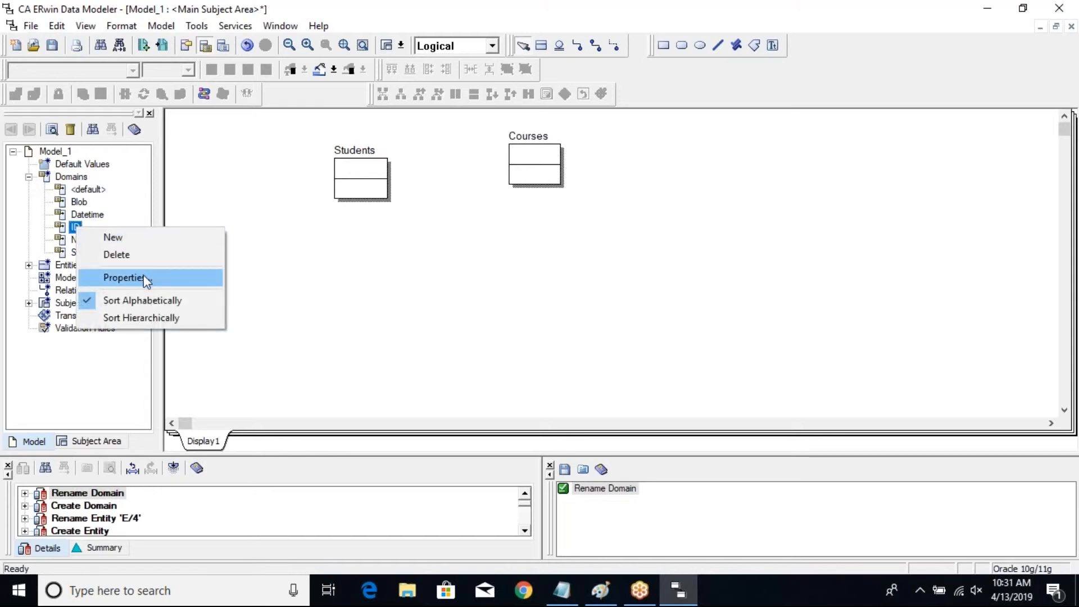
left_click(123, 277)
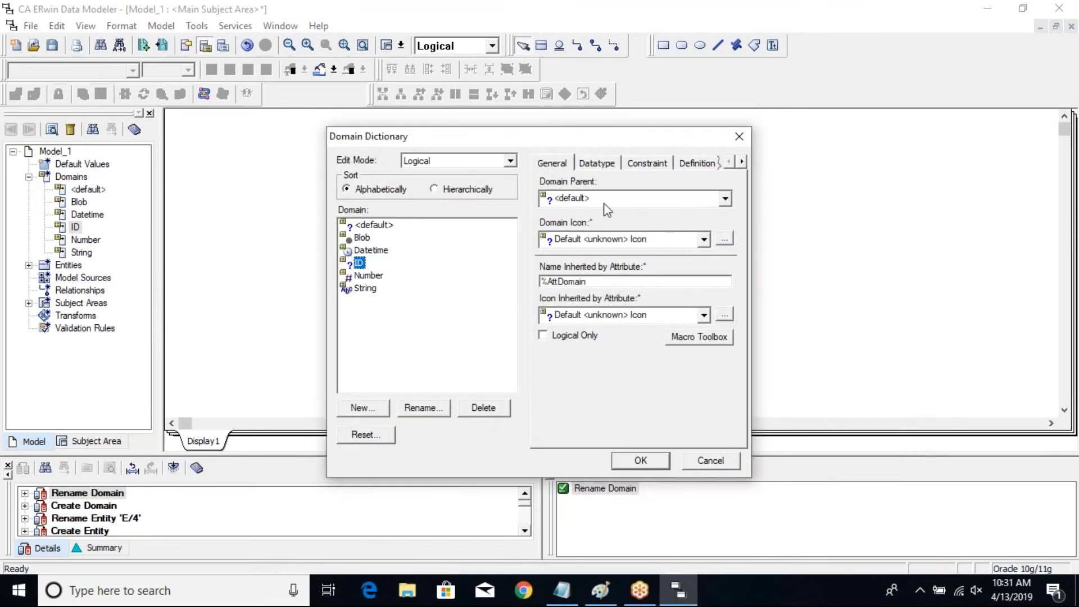
mouse_move(678, 279)
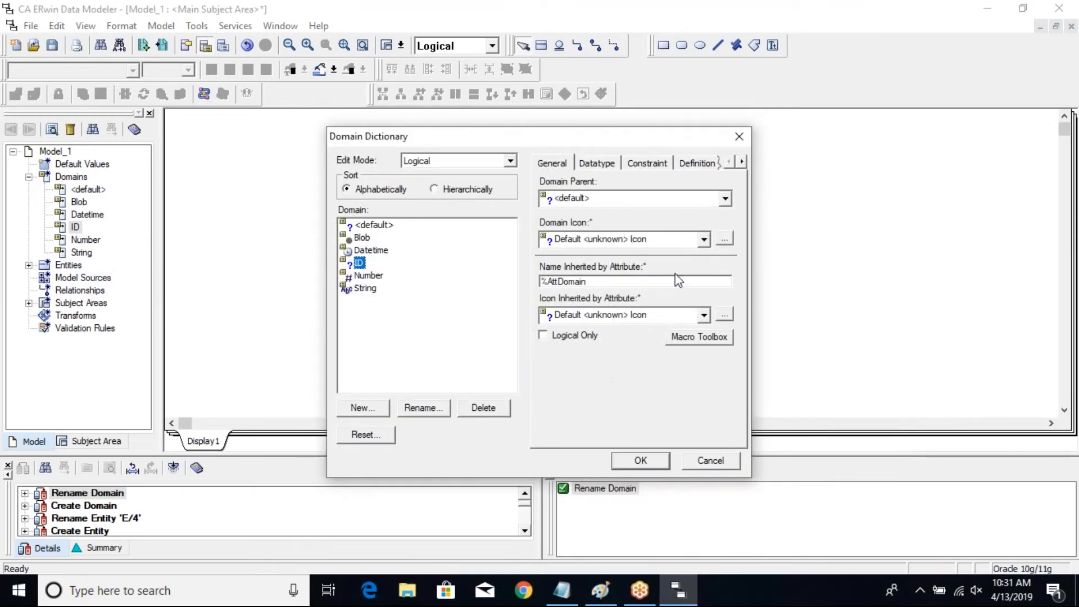
left_click(724, 199)
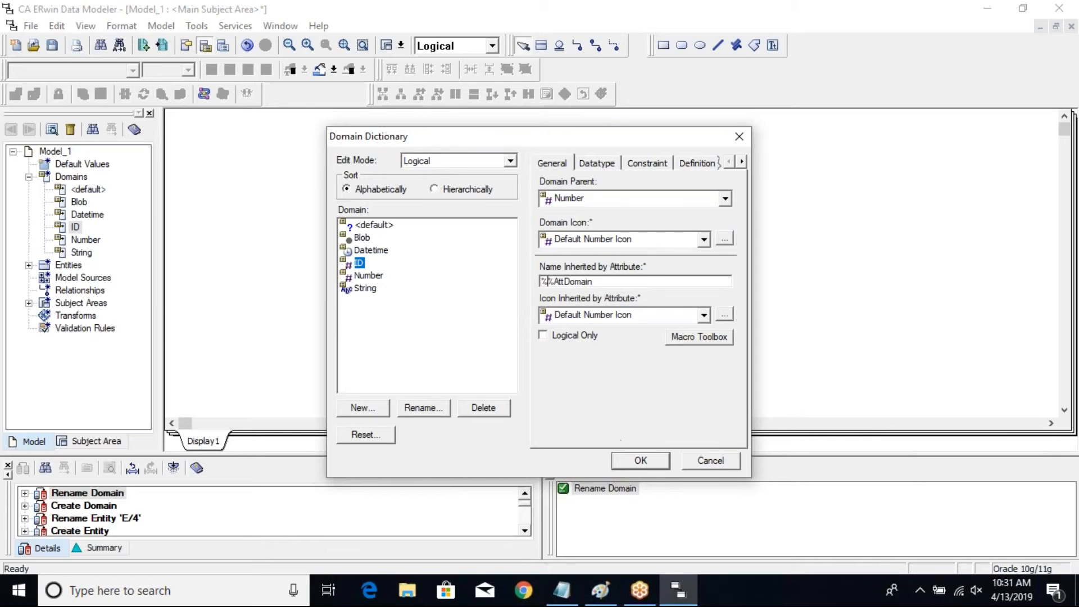
type("%OwnerEntity")
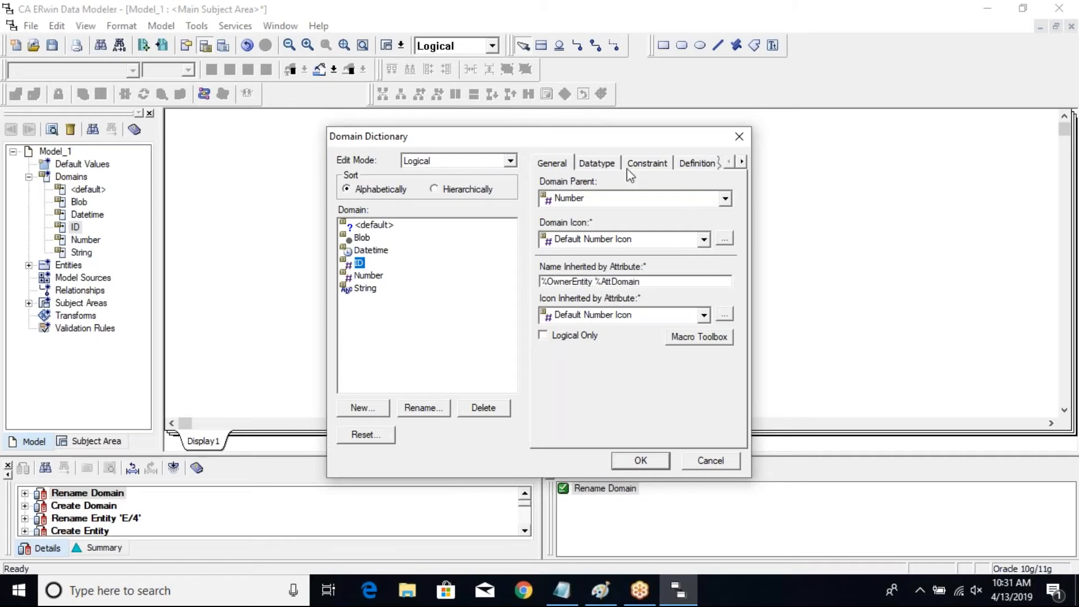
left_click(596, 163)
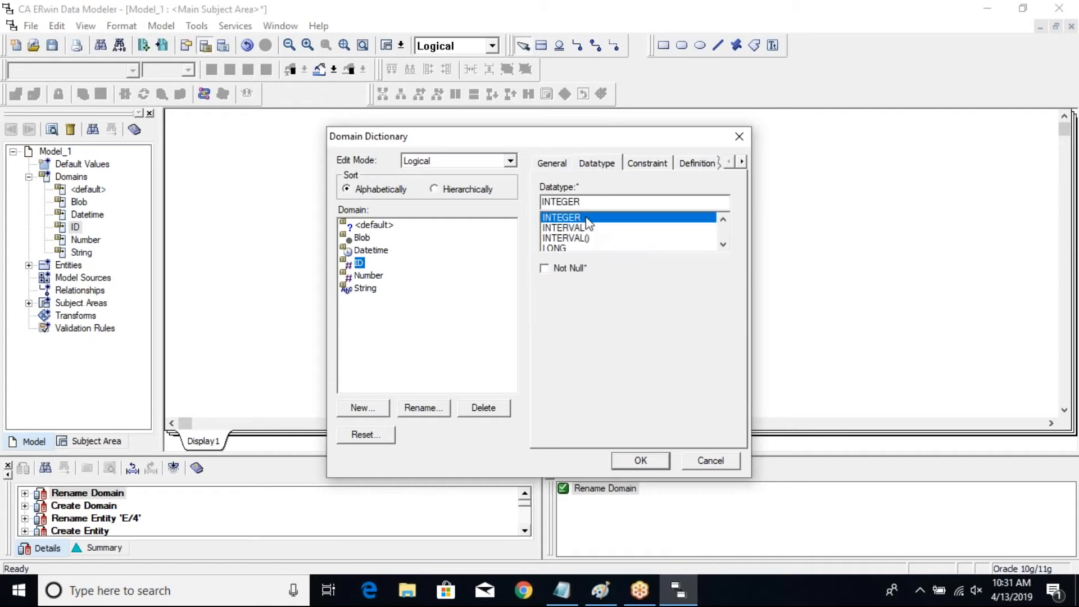
mouse_move(691, 305)
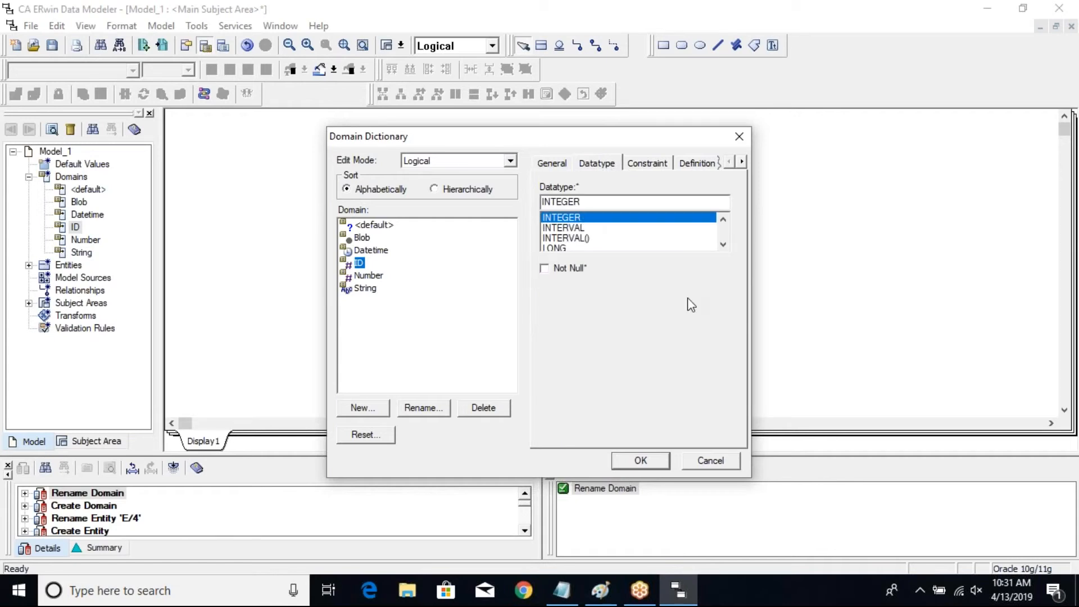
left_click(646, 163)
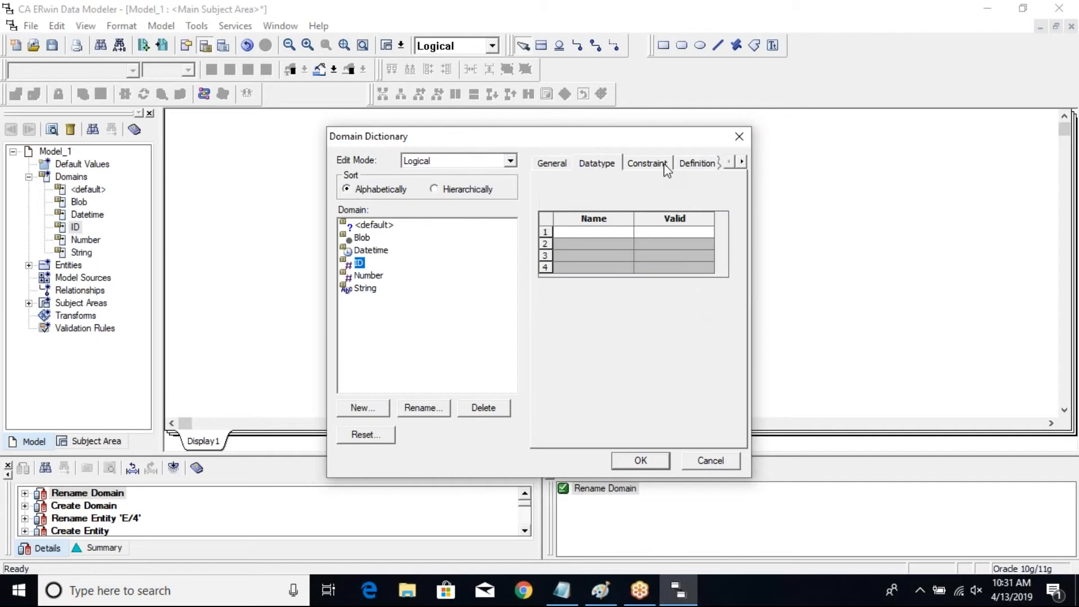
left_click(646, 163)
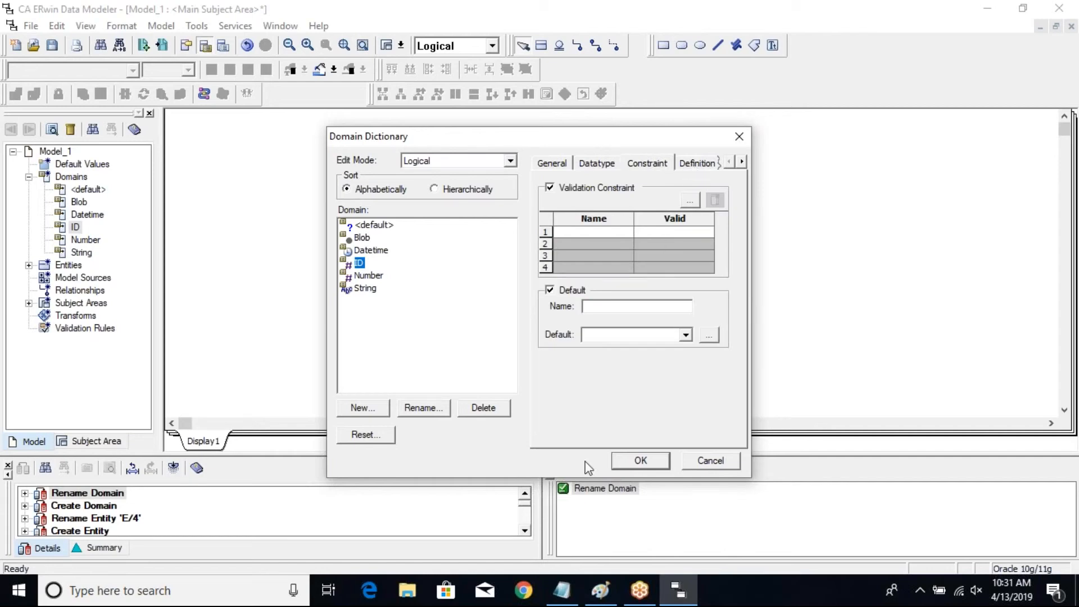
left_click(639, 460)
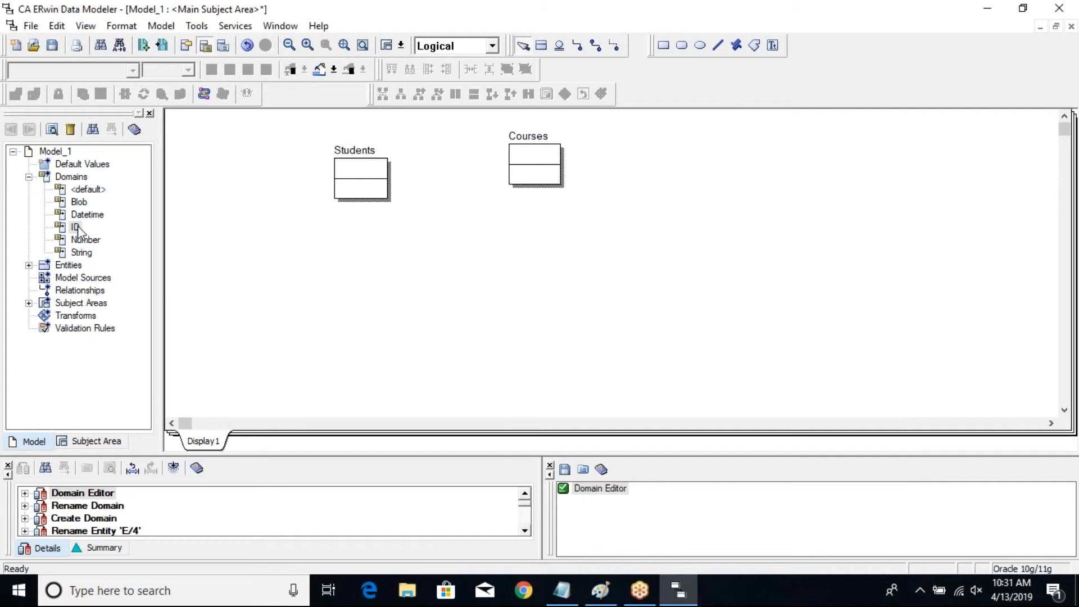
Create a second domain and name it Name.
right_click(76, 226)
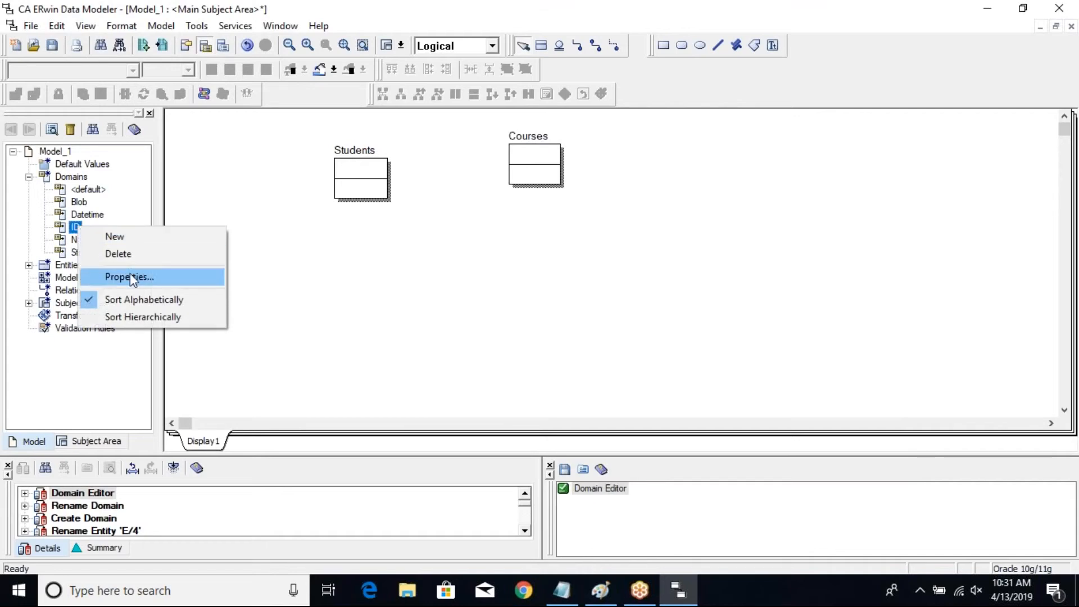
left_click(114, 236)
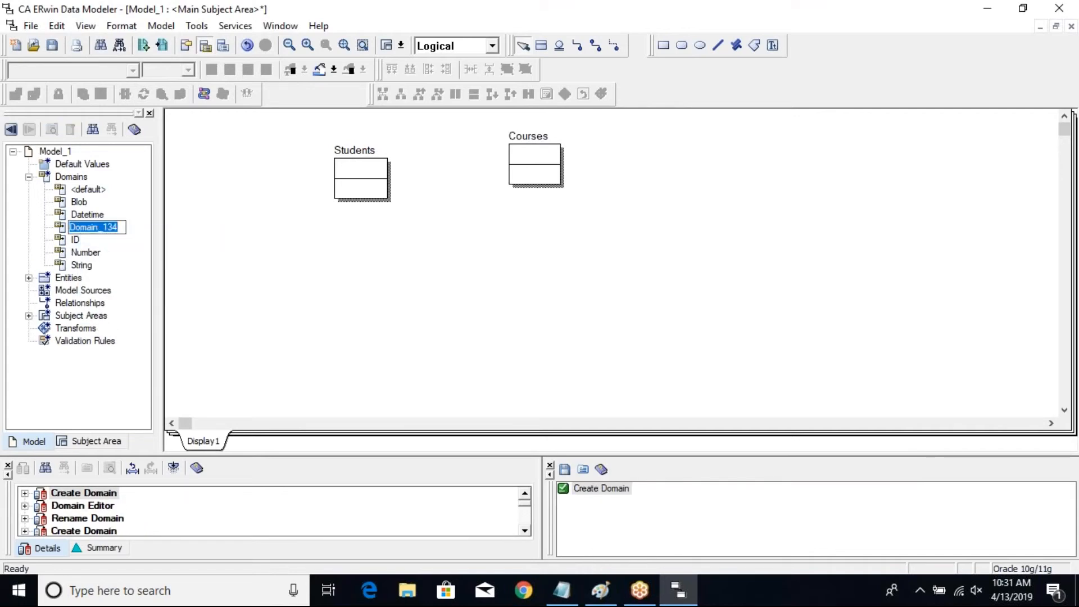
type("Fi")
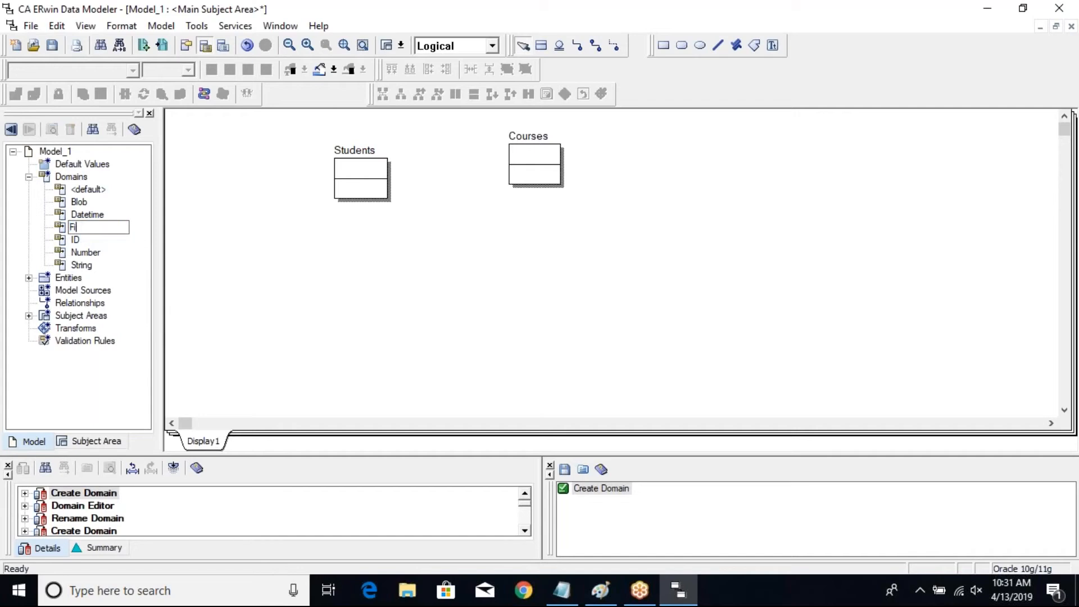
type("Nam")
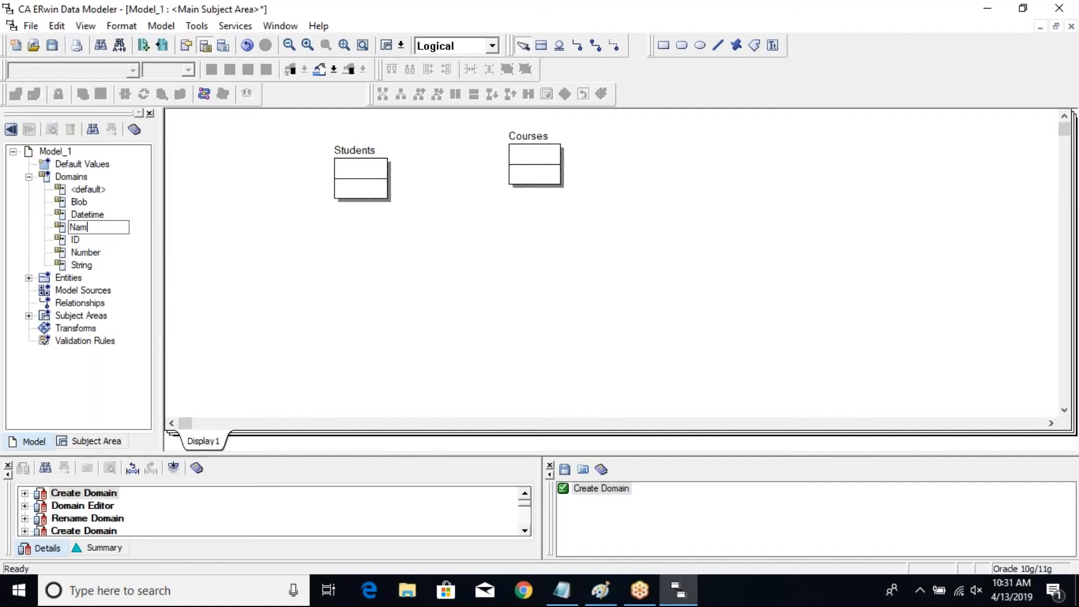
key("Return")
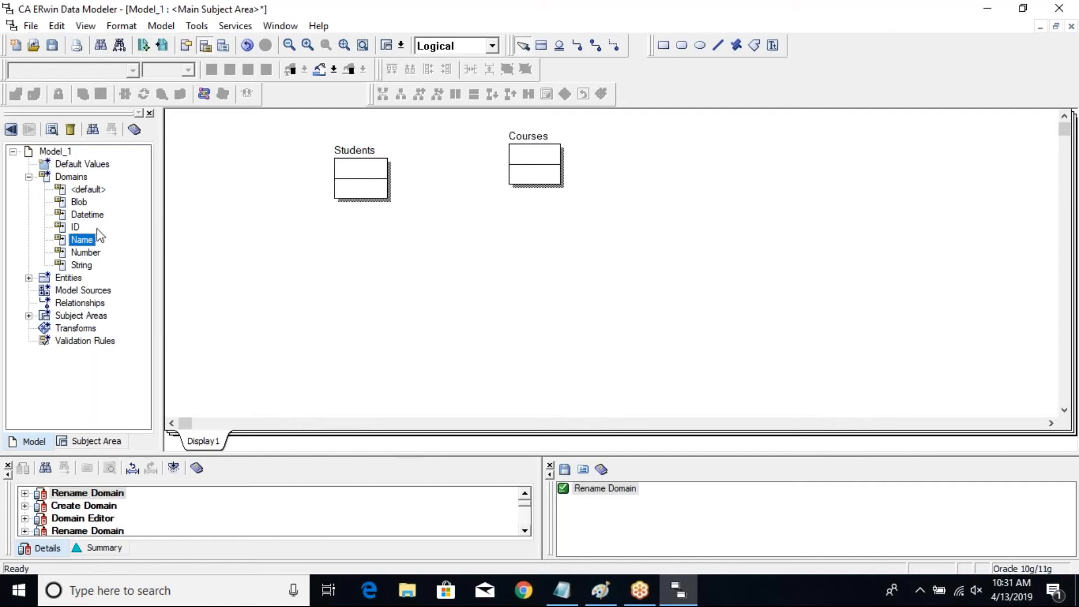
right_click(81, 240)
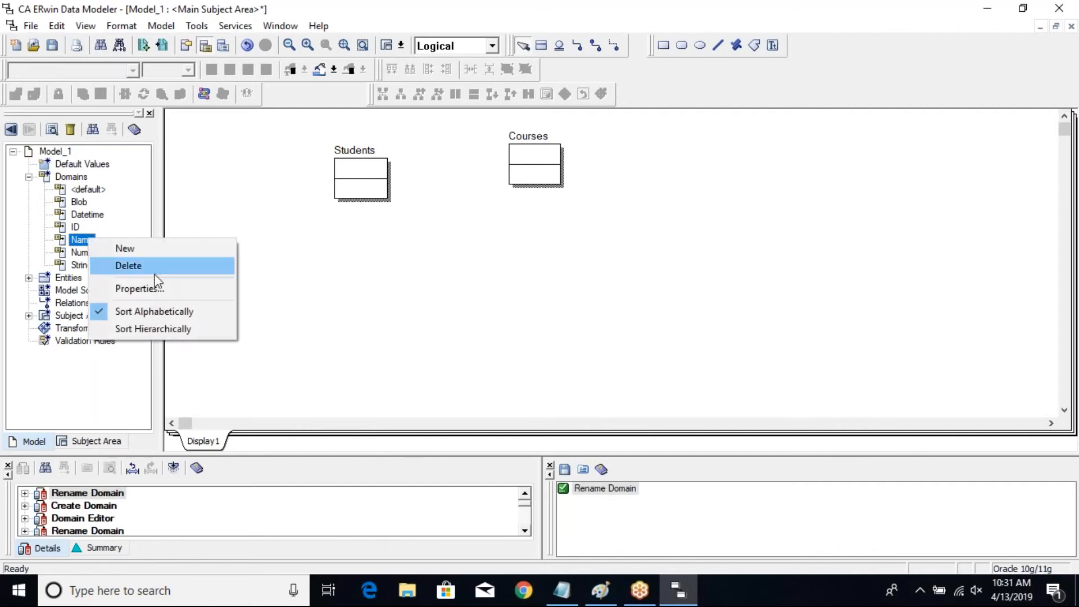
Base the Name domain on String and give it a VARCHAR(50) datatype.
left_click(140, 287)
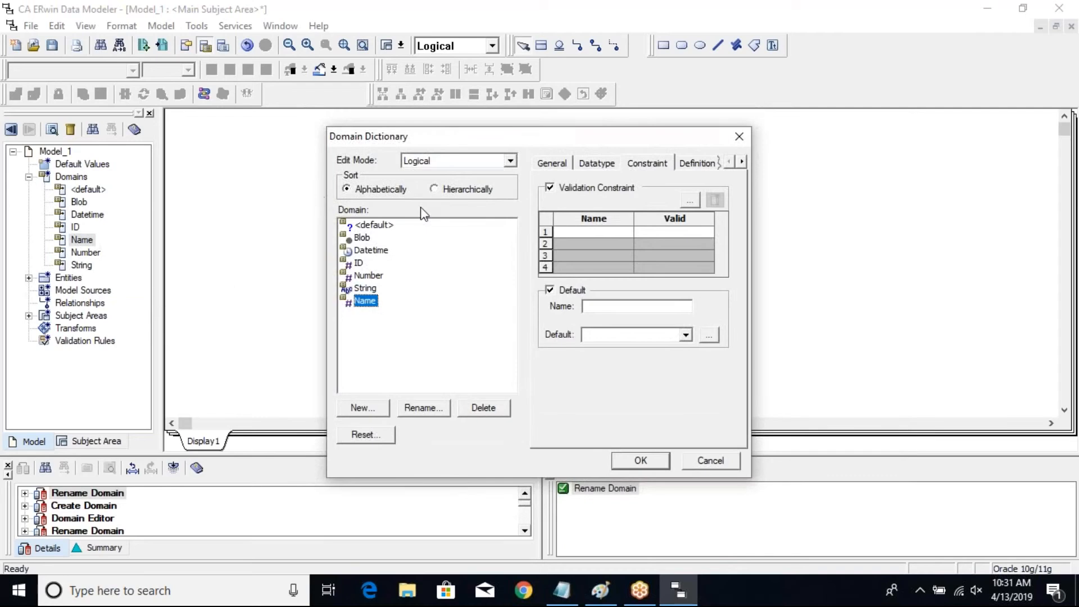
mouse_move(563, 167)
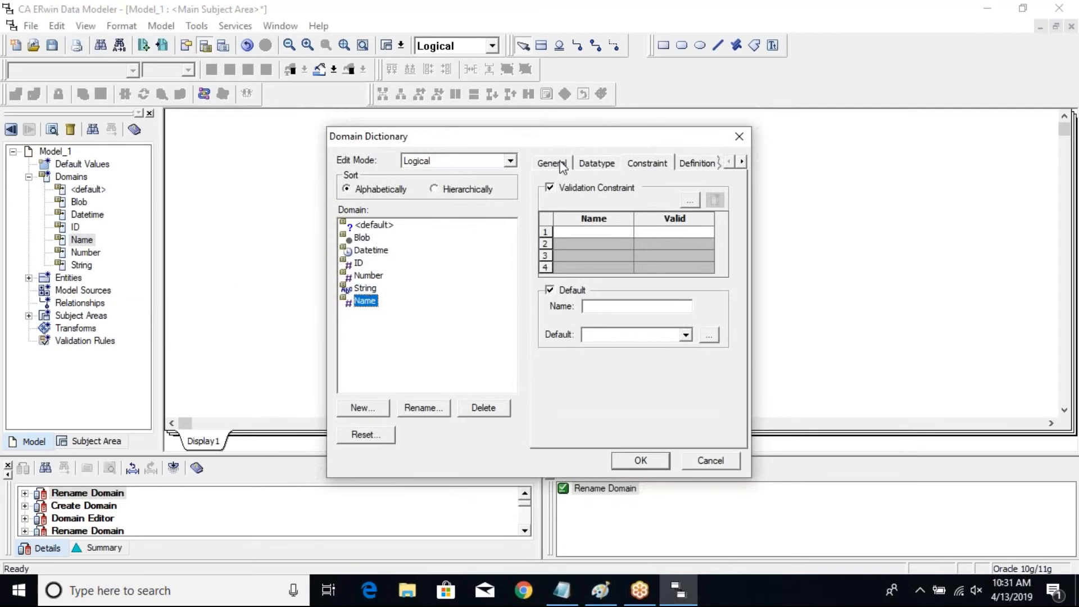
left_click(552, 163)
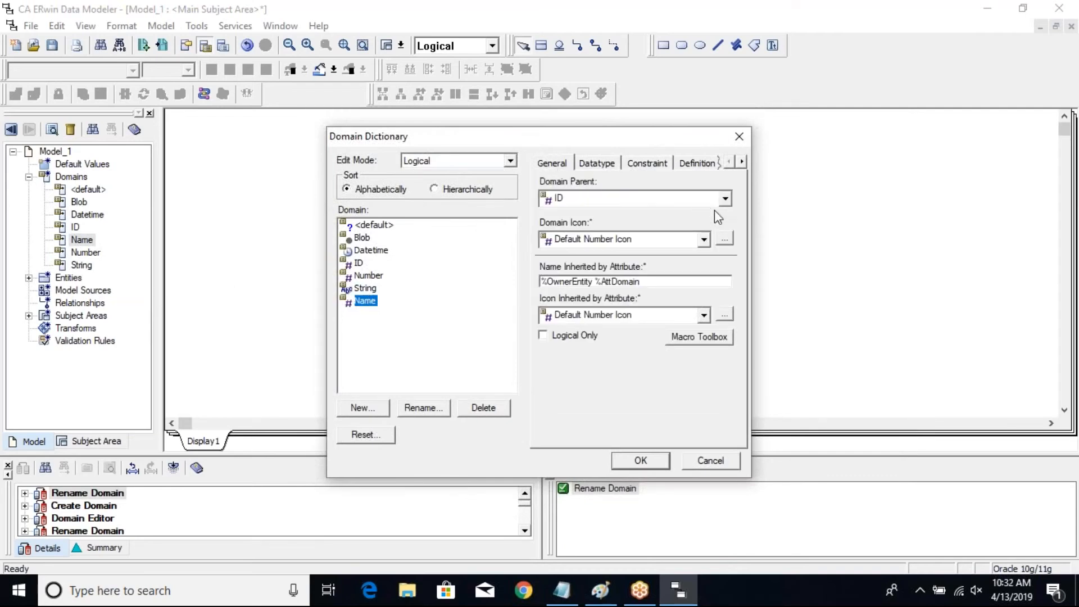
left_click(723, 198)
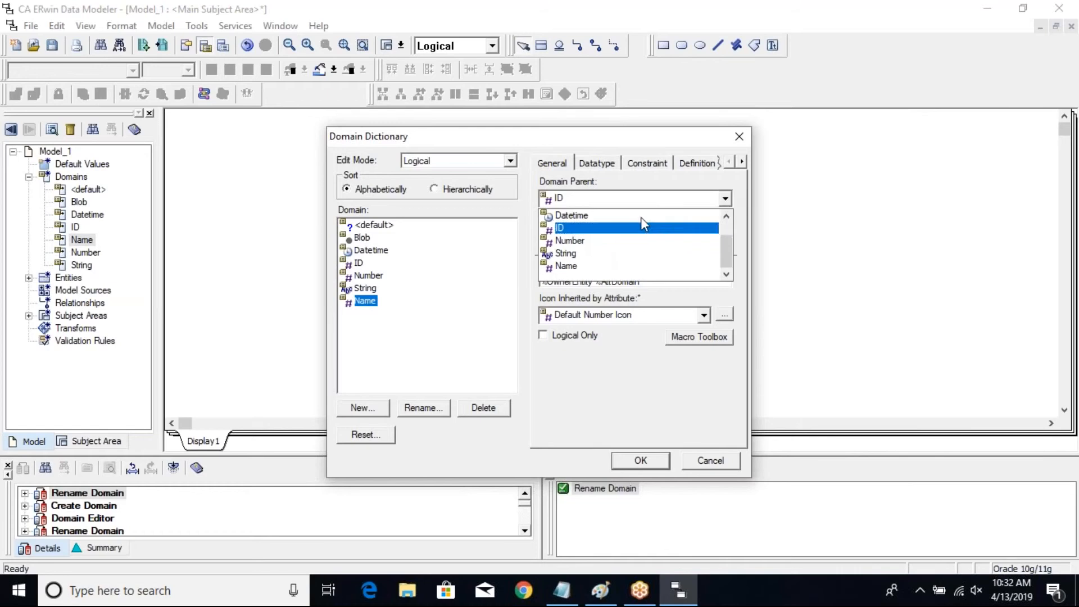
left_click(567, 254)
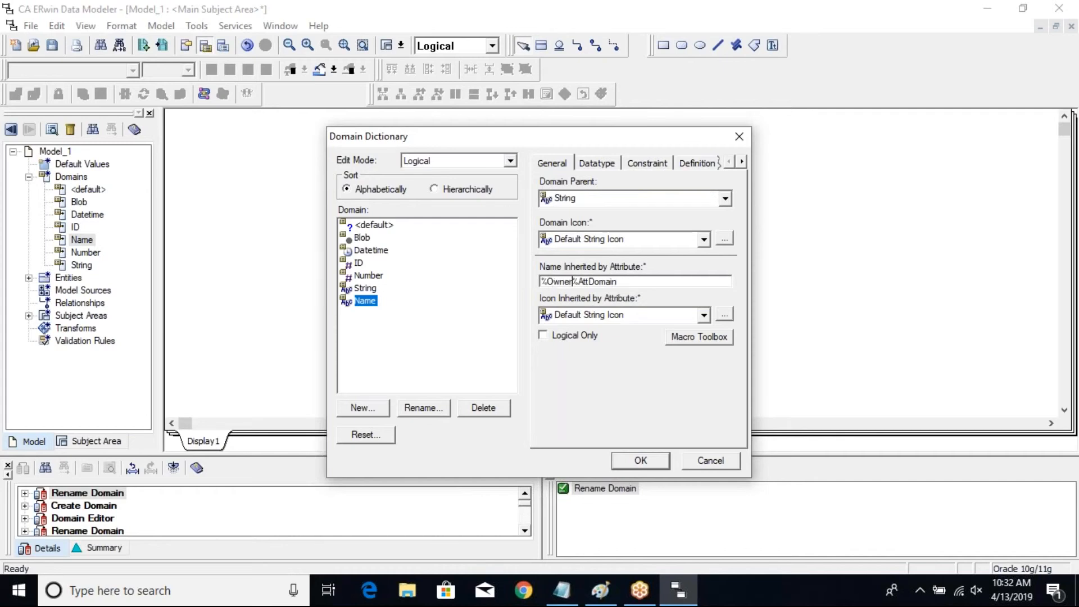
type("Entity")
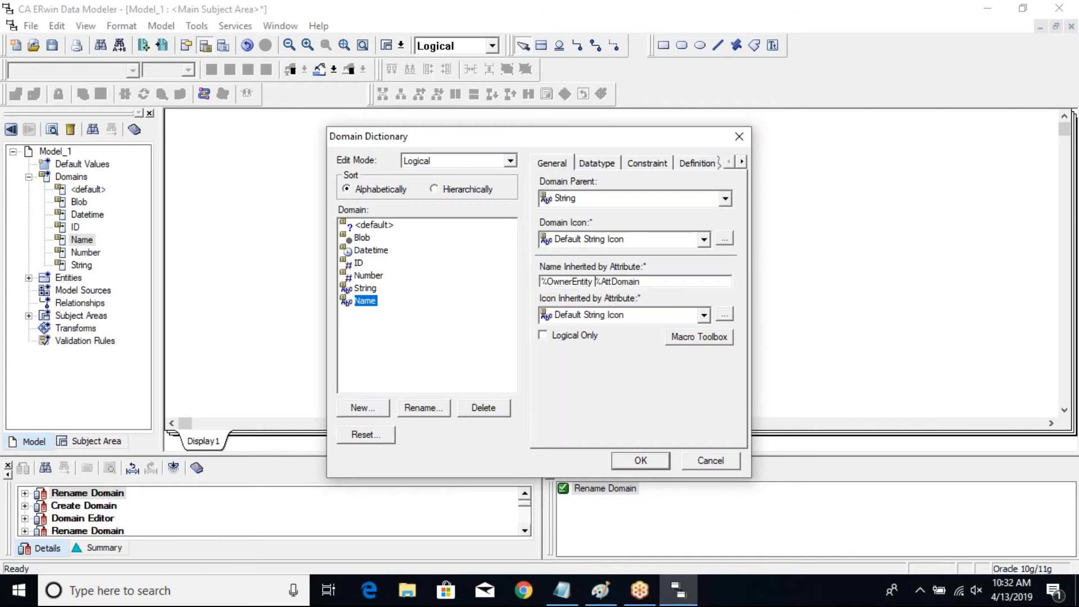
left_click(595, 163)
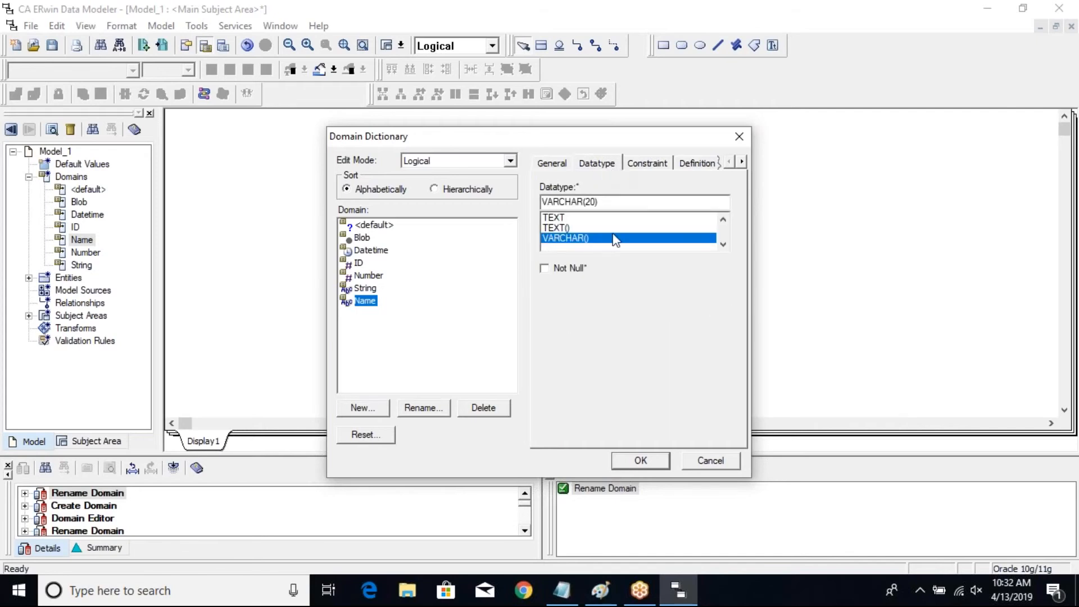
triple_click(634, 202)
type("5")
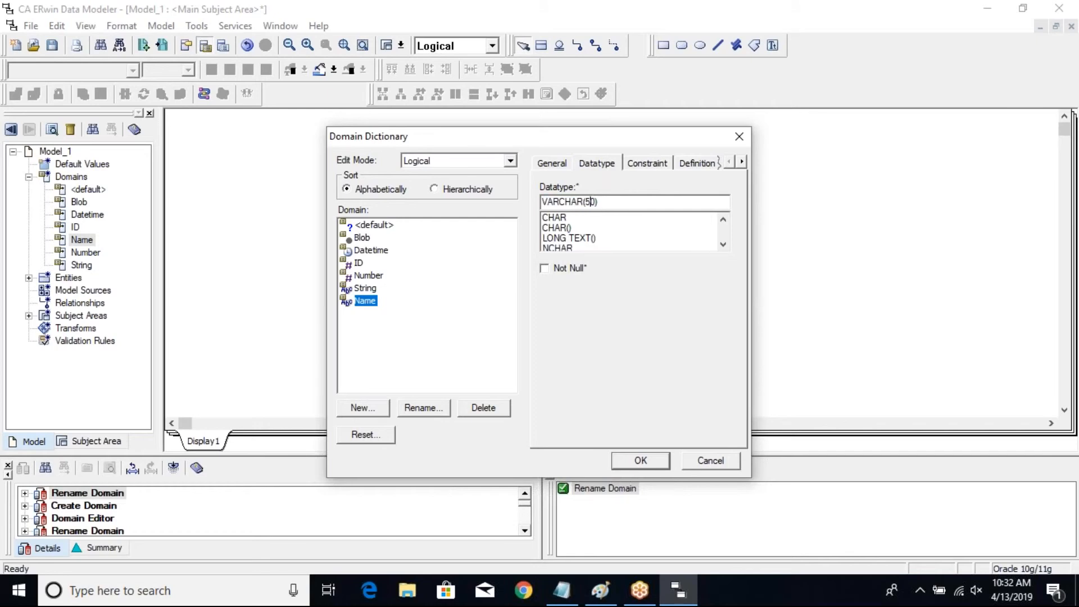
left_click(639, 459)
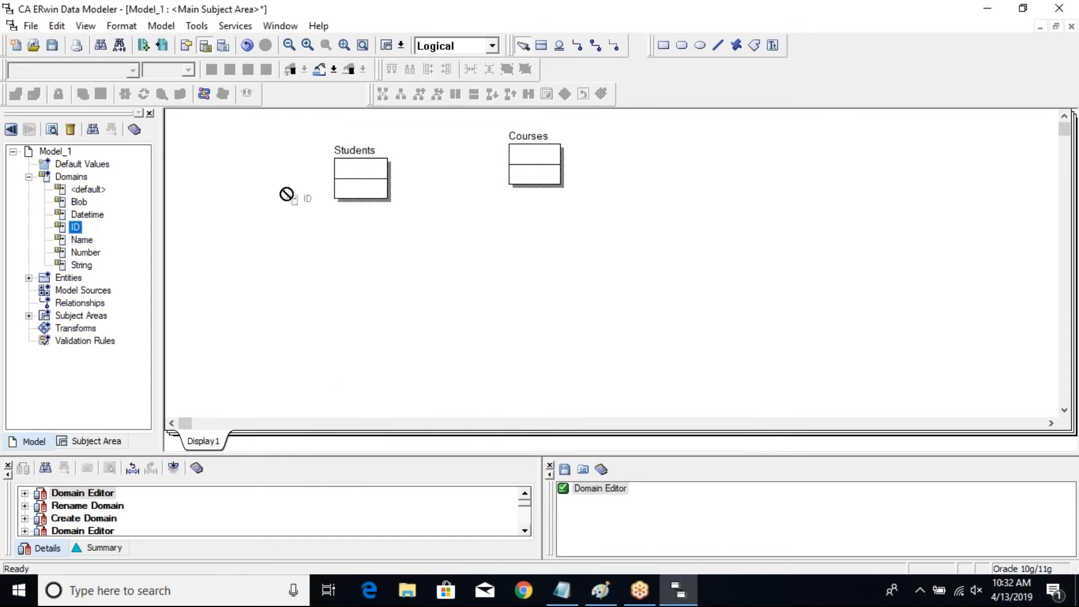
Drag the ID and Name domains onto the Students and Courses entities.
left_click_drag(76, 226, 361, 169)
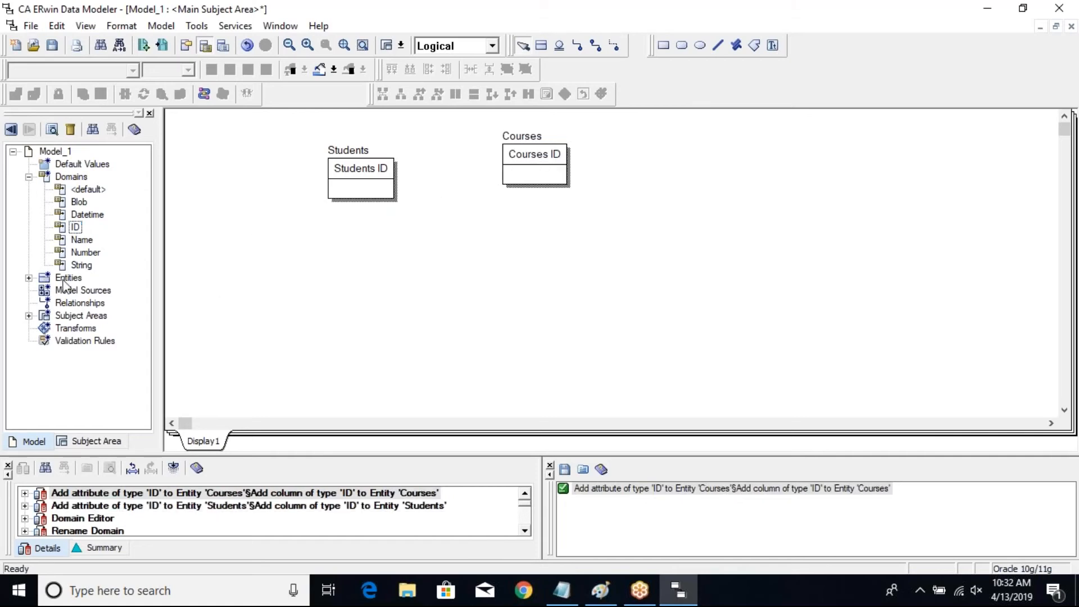
left_click(81, 239)
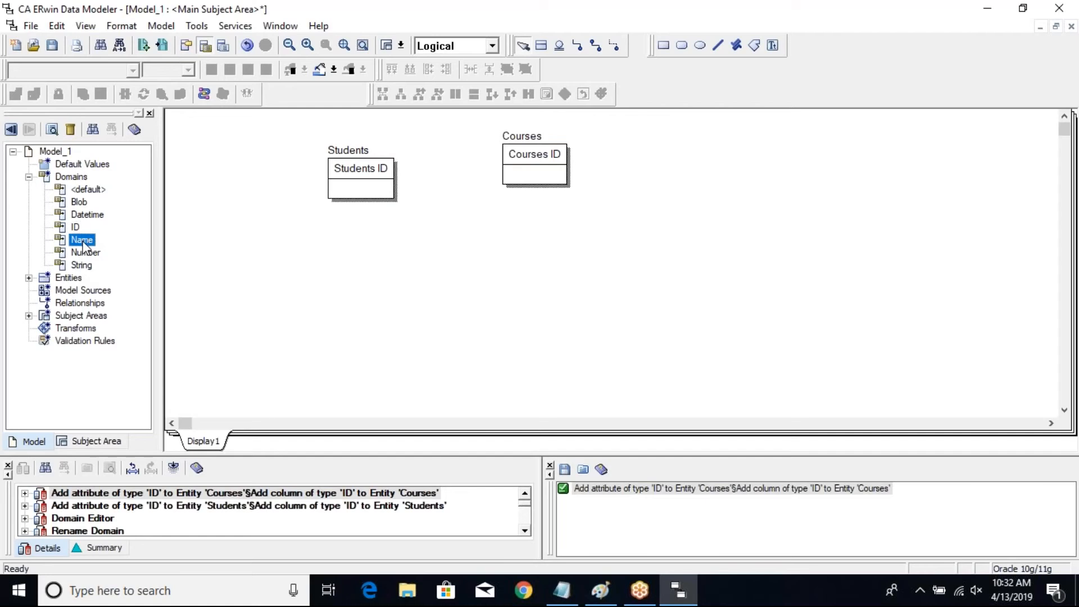
left_click_drag(81, 239, 351, 196)
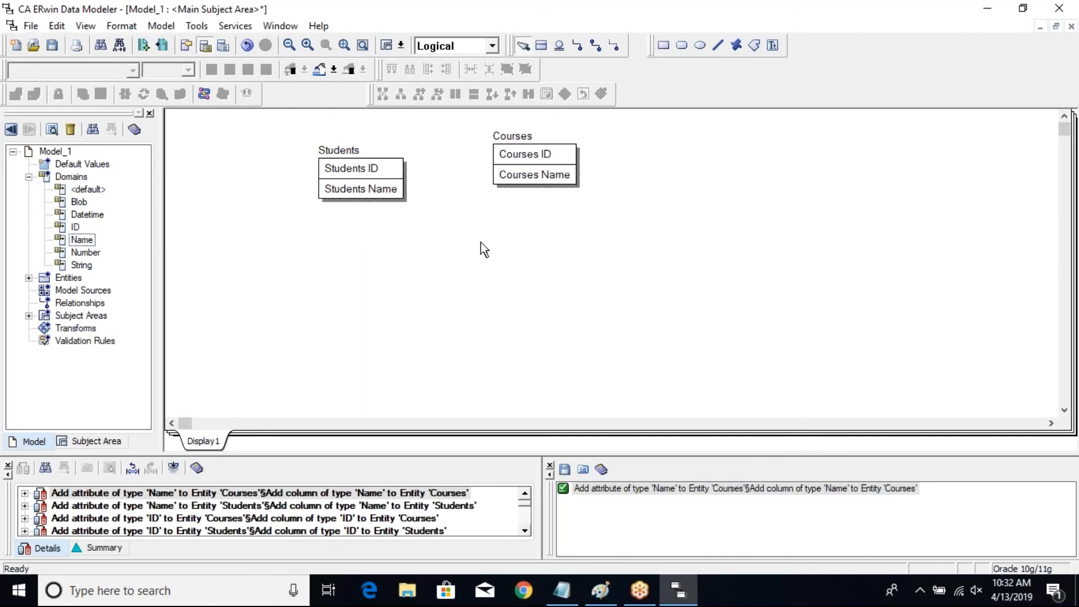
mouse_move(393, 170)
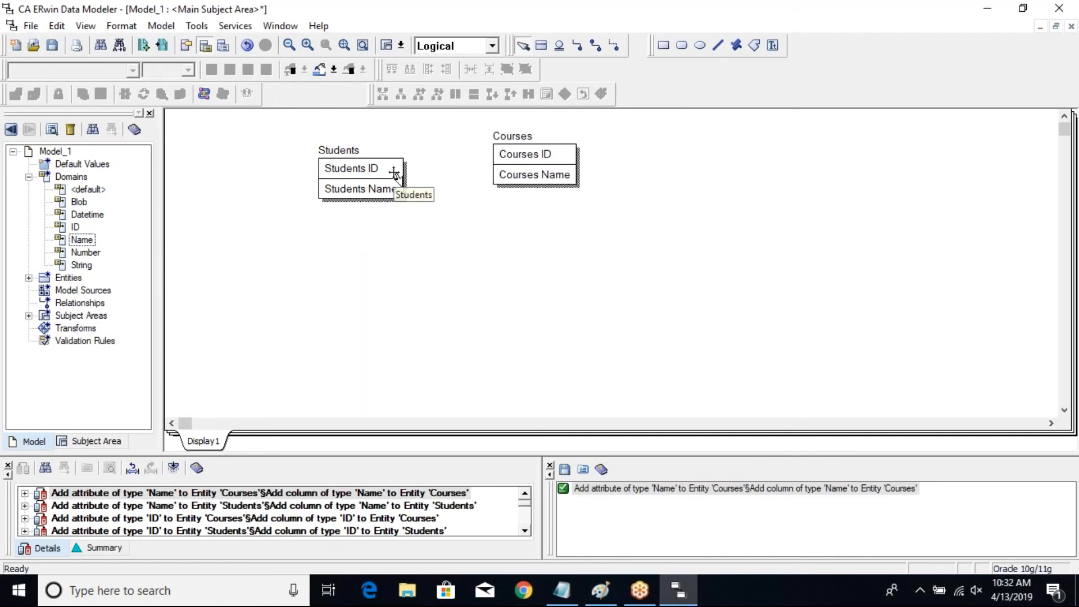
mouse_move(594, 45)
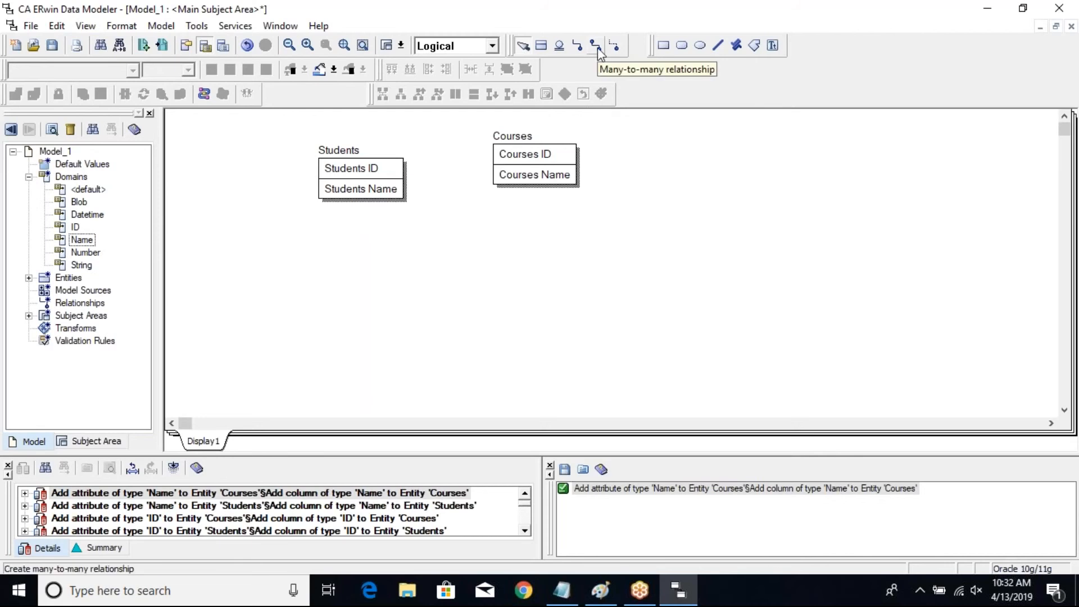
Draw a many-to-many relationship from Students to Courses, preview Physical, return to Logical.
left_click(361, 168)
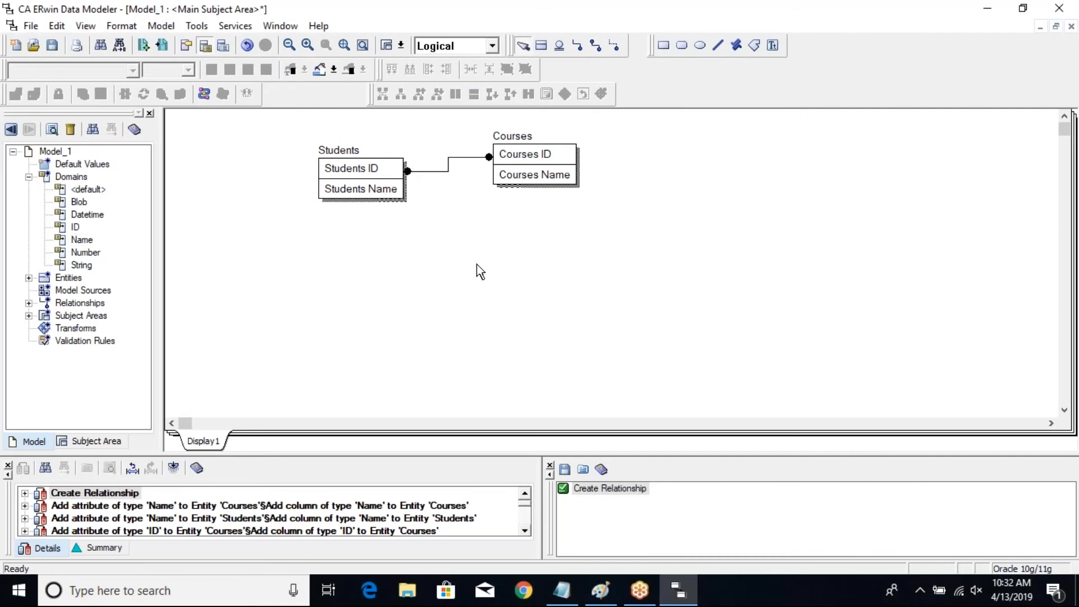
left_click(491, 46)
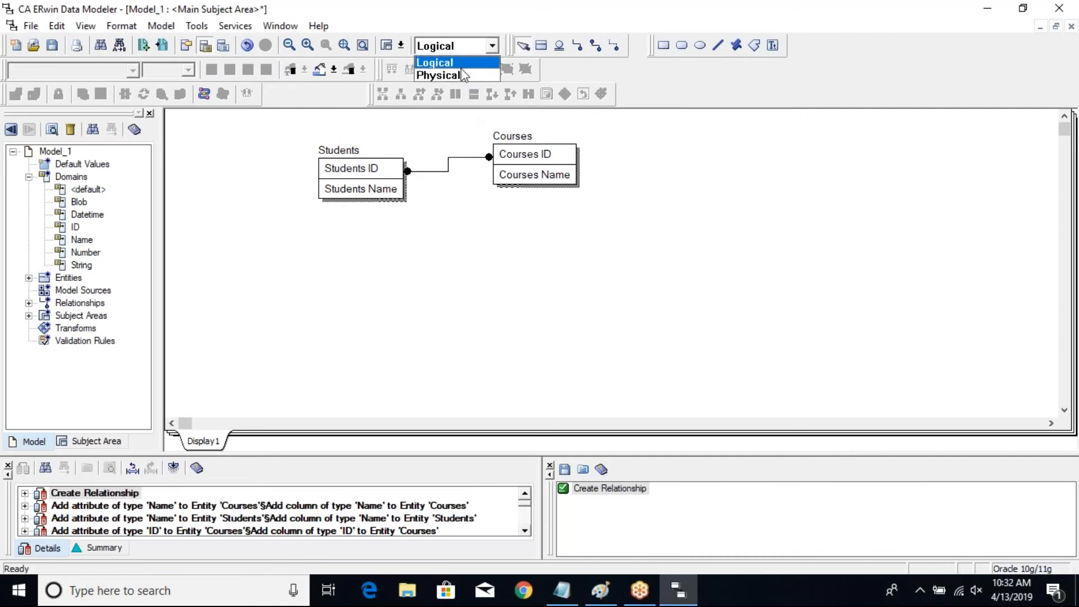
left_click(438, 75)
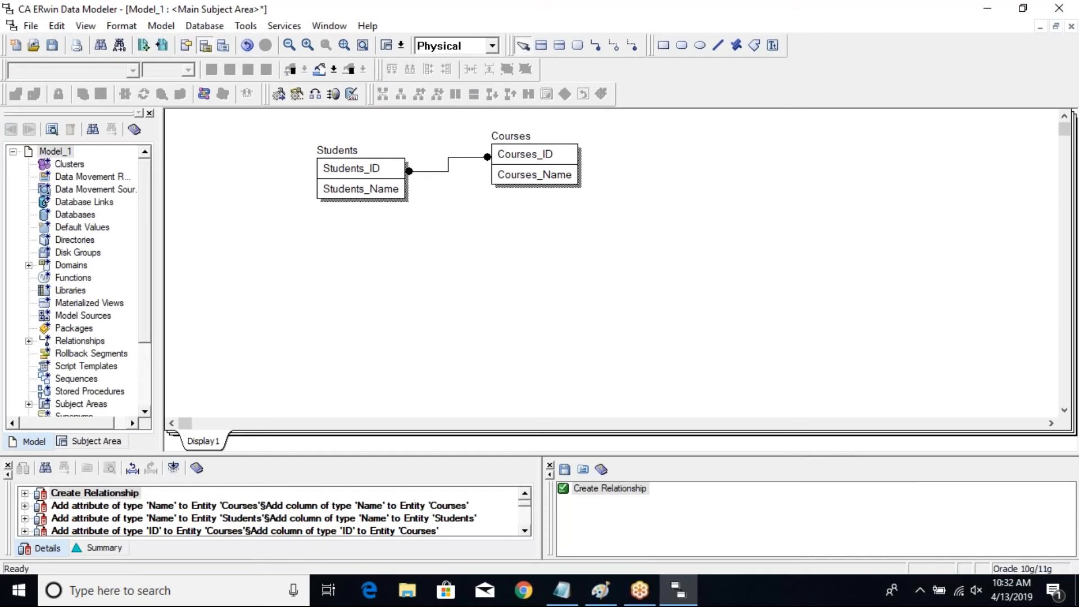
left_click(490, 46)
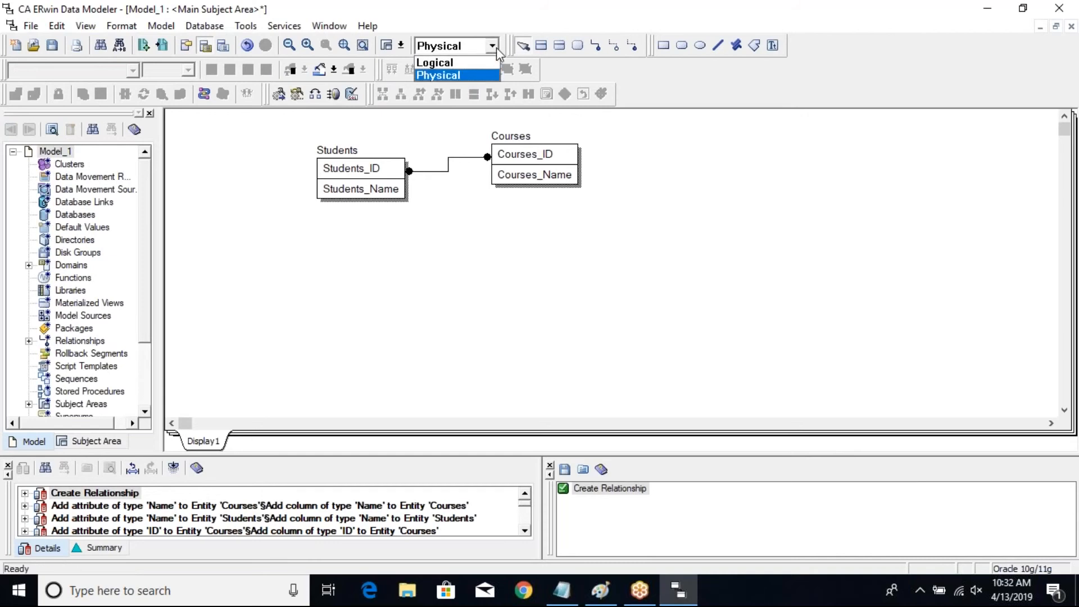
left_click(435, 61)
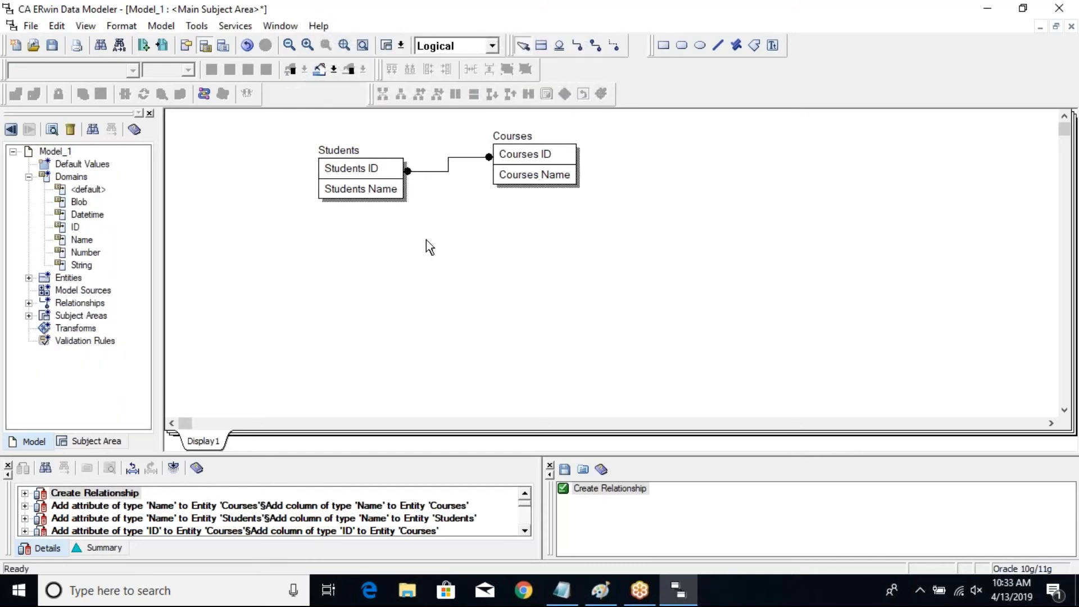
Transform the relationship into a Students Courses association entity via the Many to Many wizard.
left_click(447, 163)
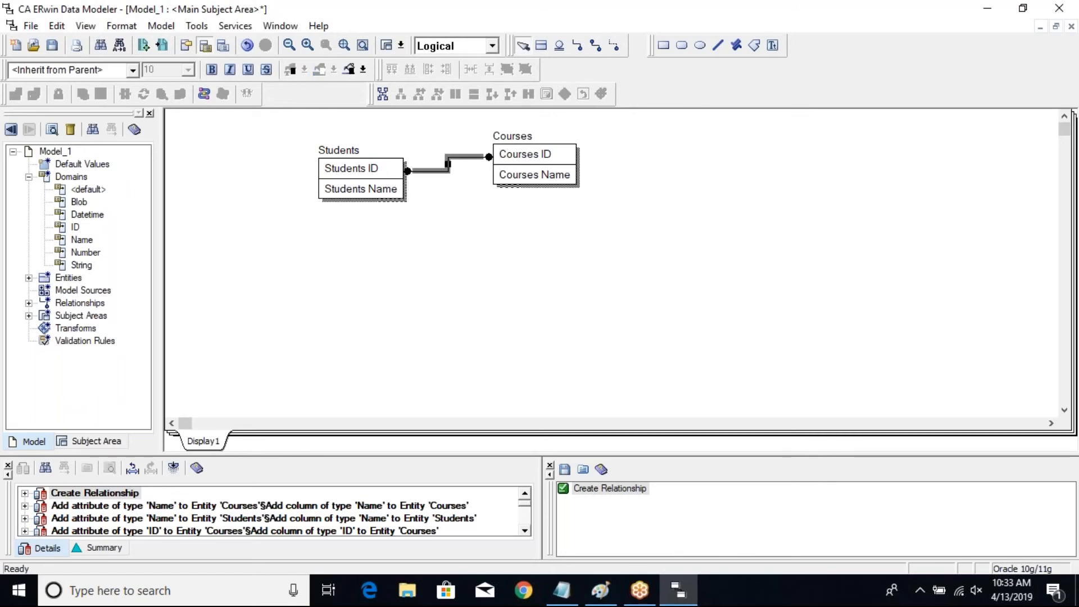
mouse_move(269, 249)
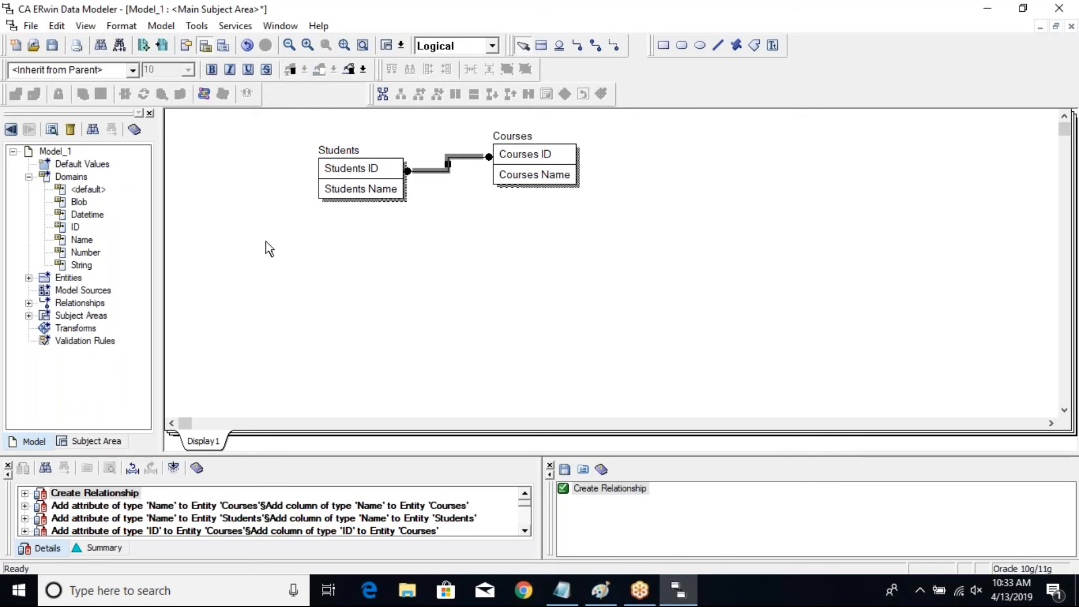
mouse_move(382, 95)
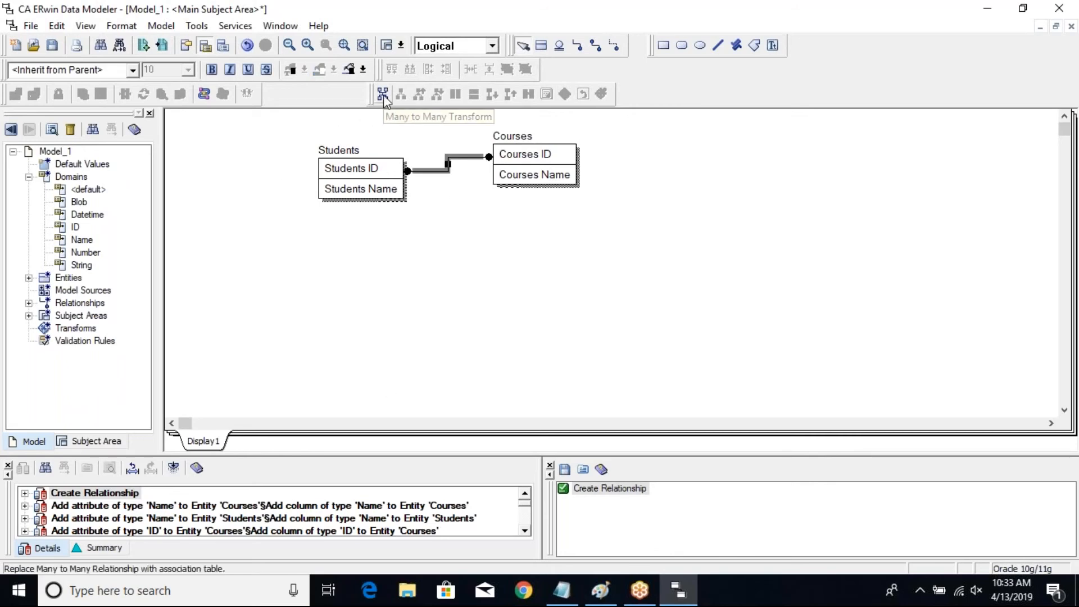
left_click(382, 94)
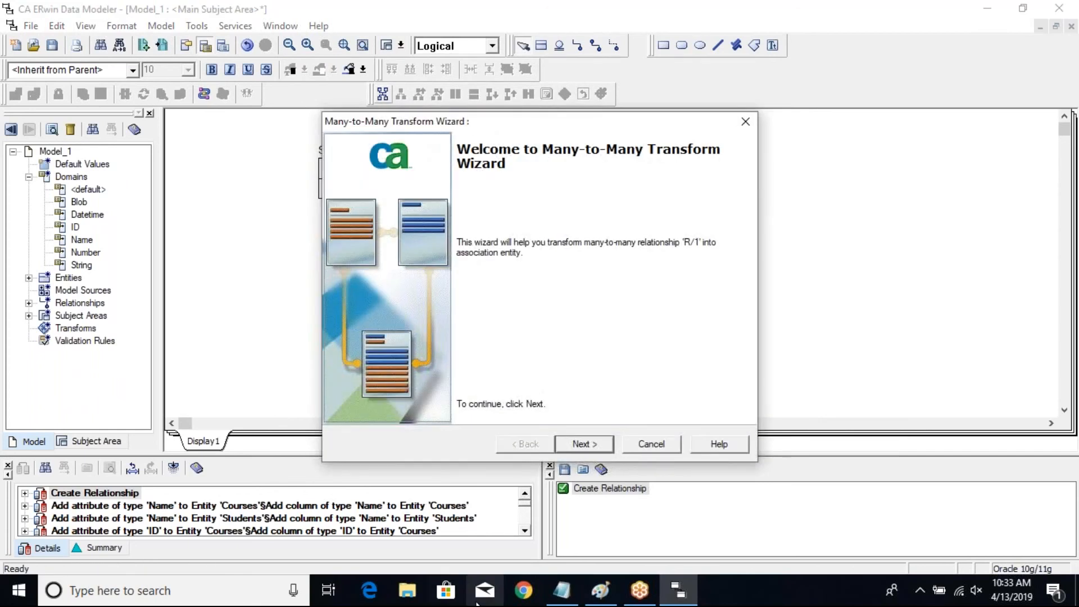
left_click(583, 444)
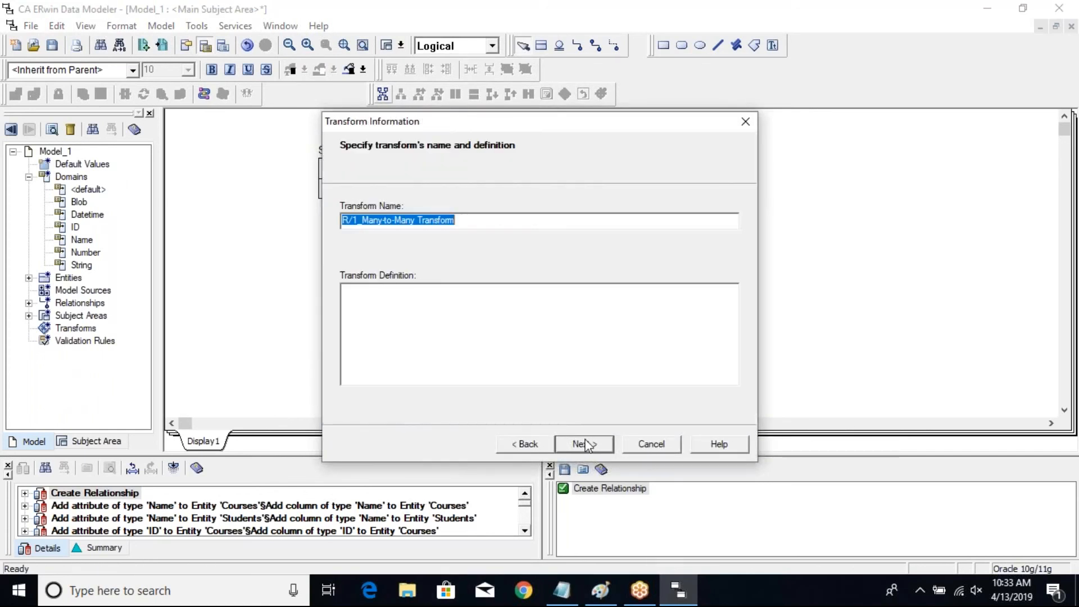
left_click(583, 444)
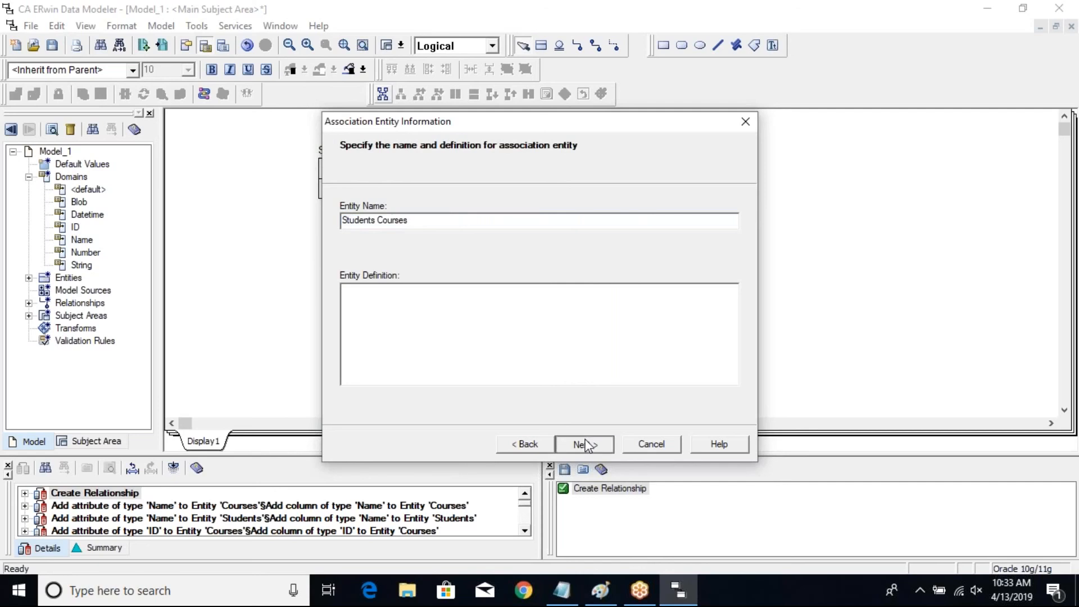
left_click(580, 443)
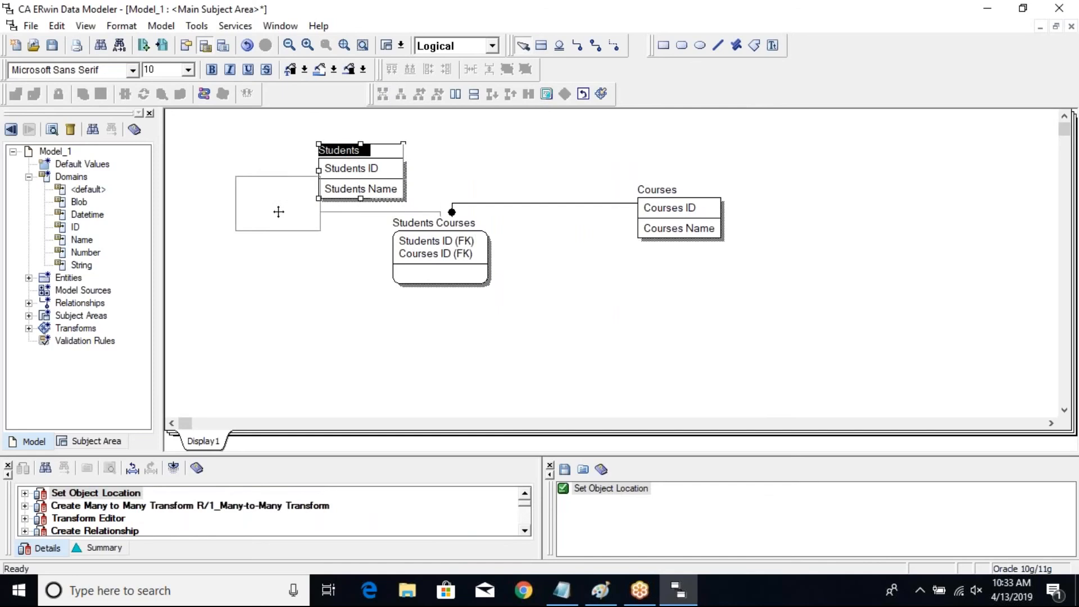
Move Students ID and Courses ID out of the key and reposition the entities.
left_click_drag(359, 149, 277, 200)
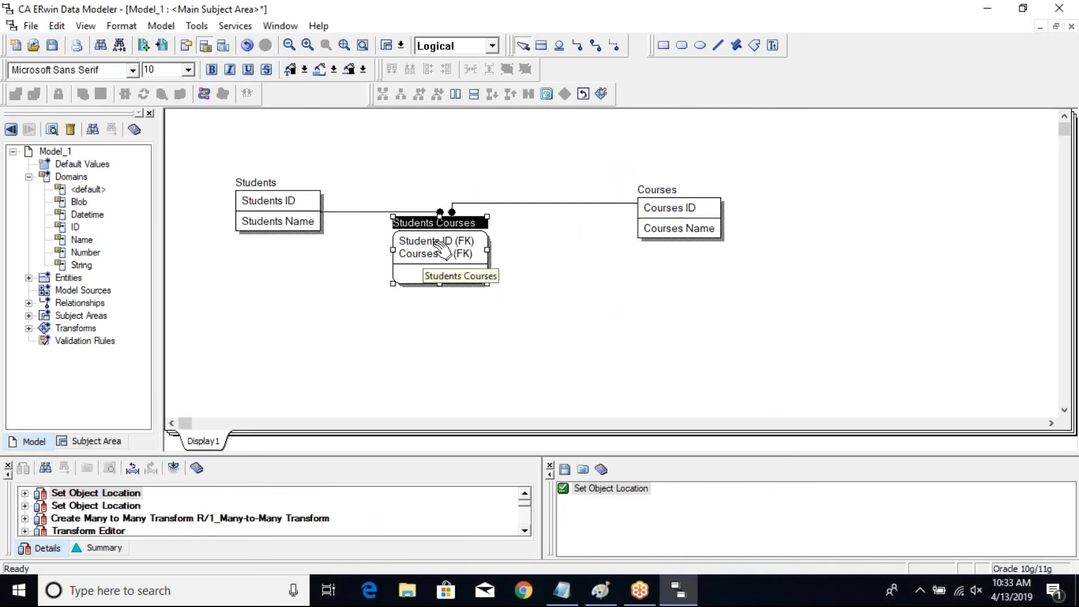
left_click(438, 240)
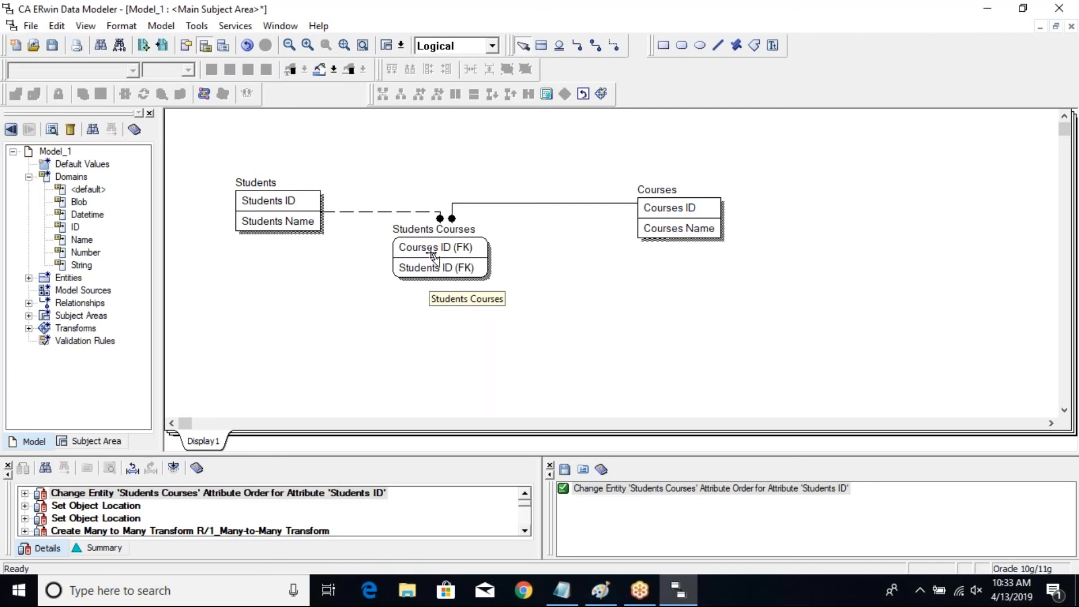
left_click(435, 247)
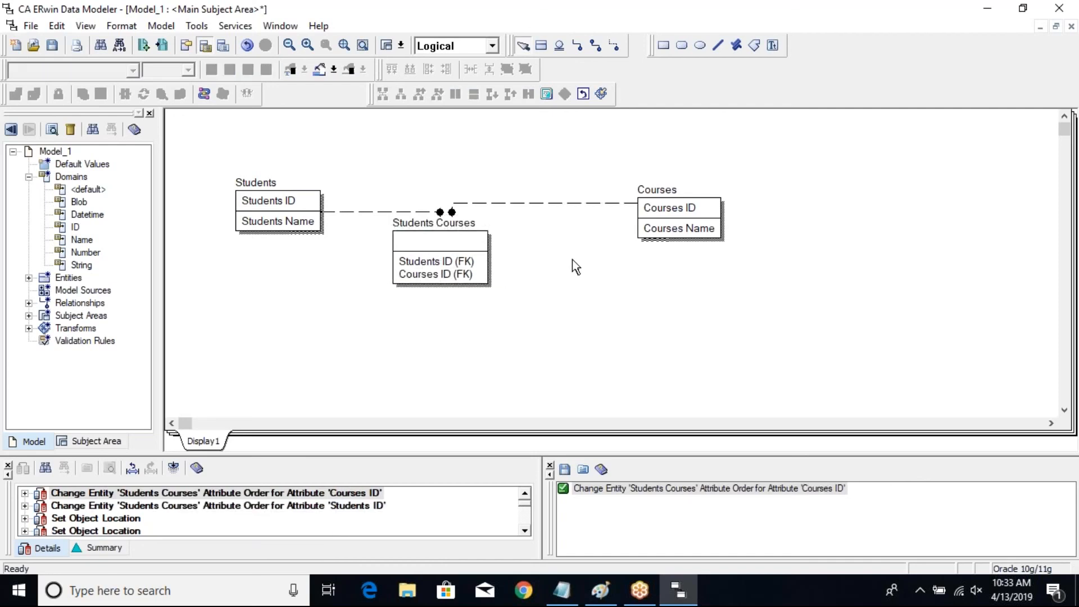
mouse_move(77, 233)
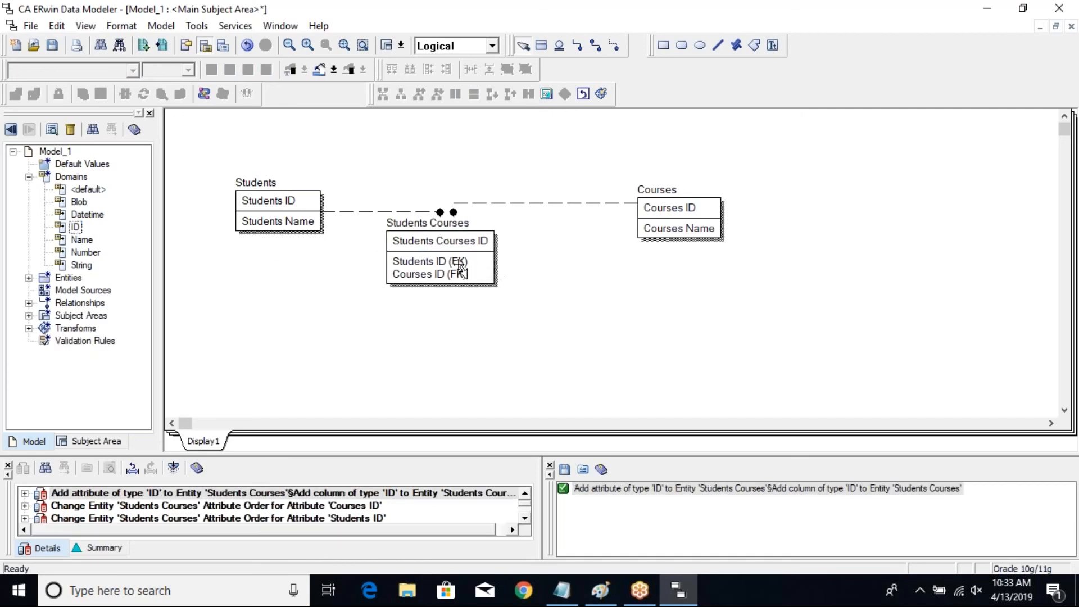
left_click(426, 223)
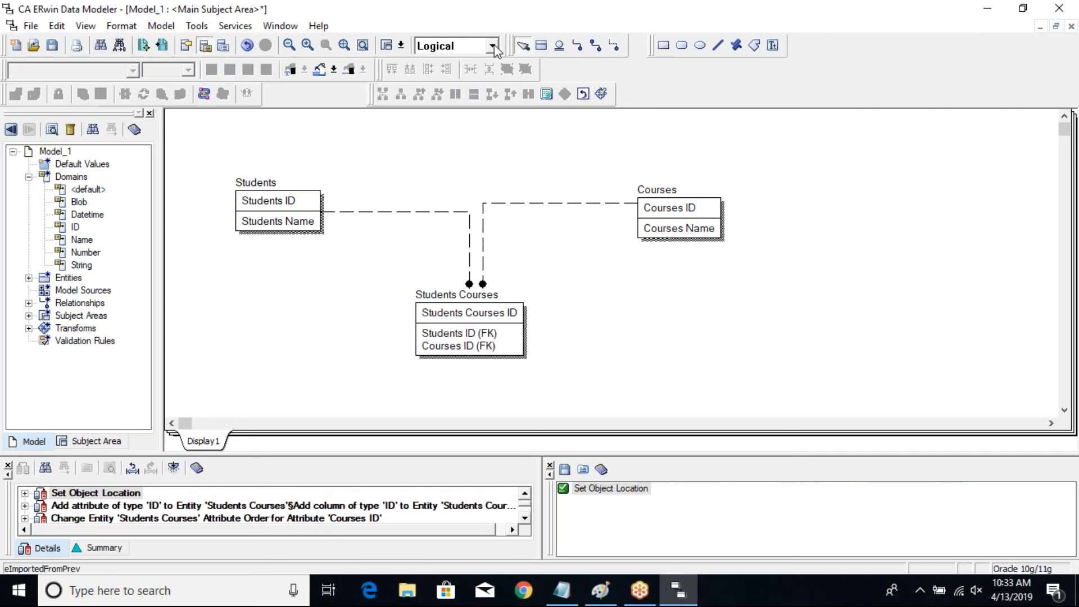
Switch the diagram to the Physical view.
left_click(490, 46)
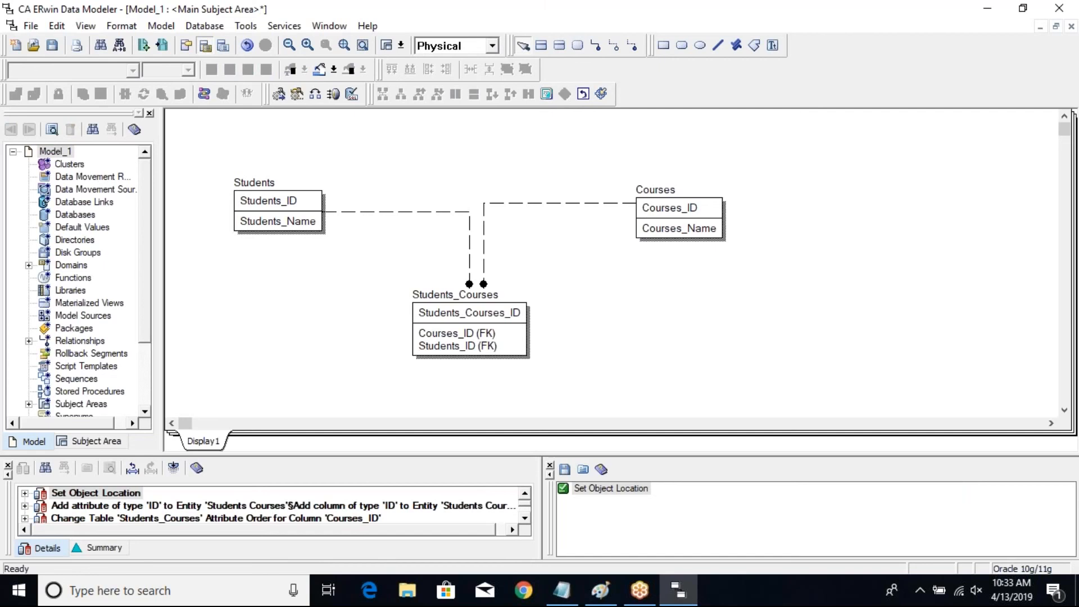